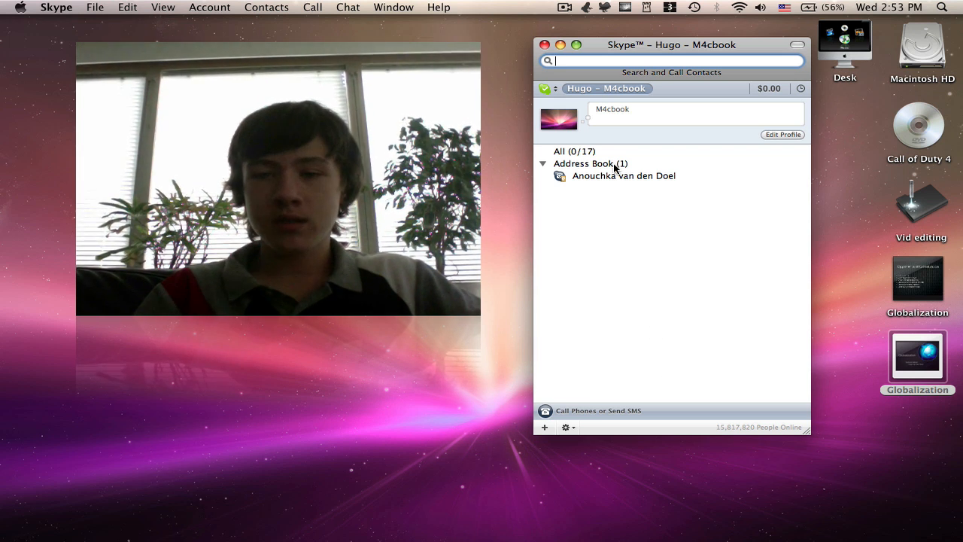
Move the Skype window left and search the directory for the Skype name, finding no contact
left_click_drag(671, 44, 568, 58)
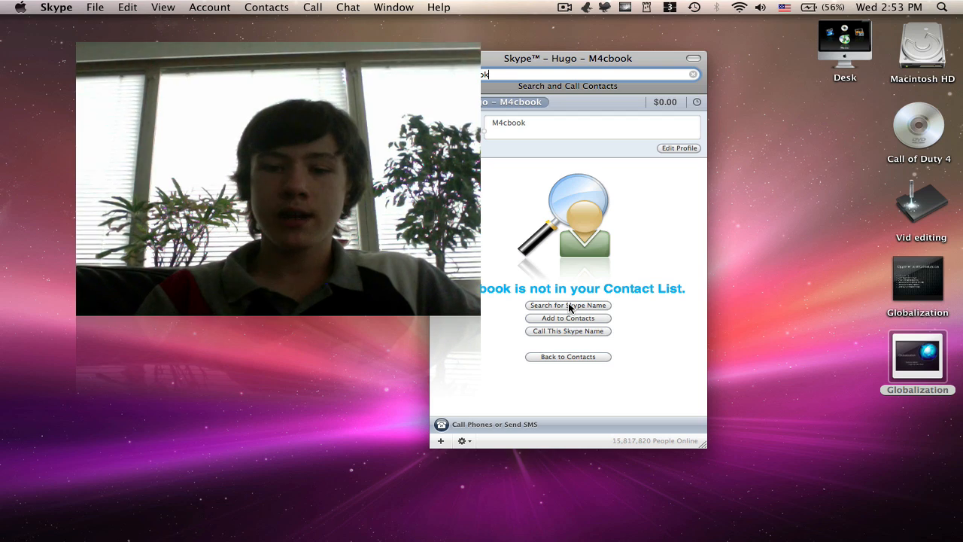
left_click(567, 305)
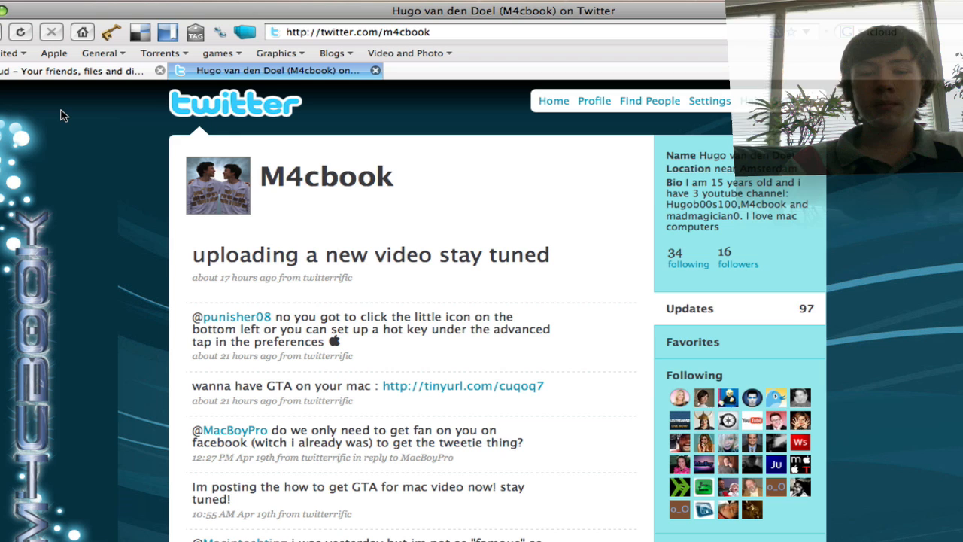
mouse_move(370, 214)
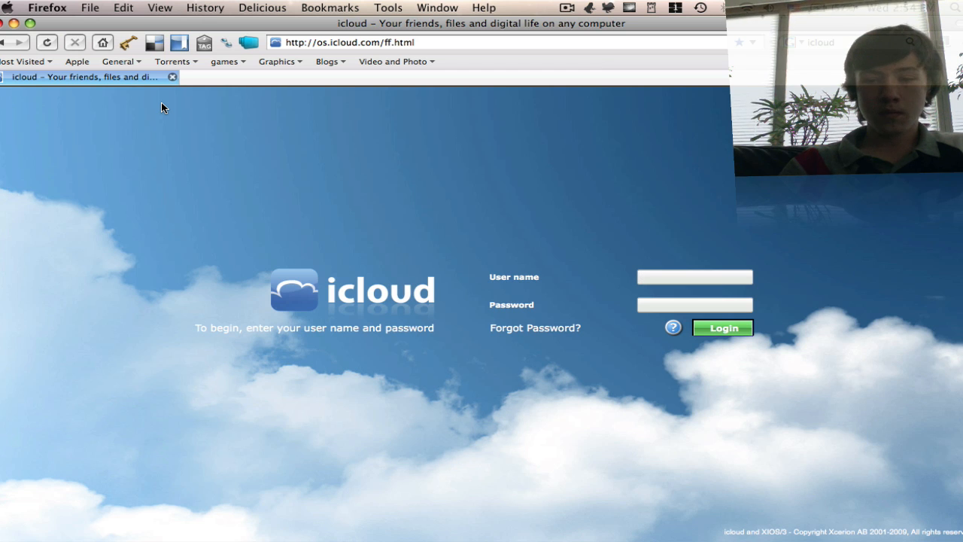
Enter the user name 'M4cbook' and the masked password on the icloud login screen
left_click(694, 277)
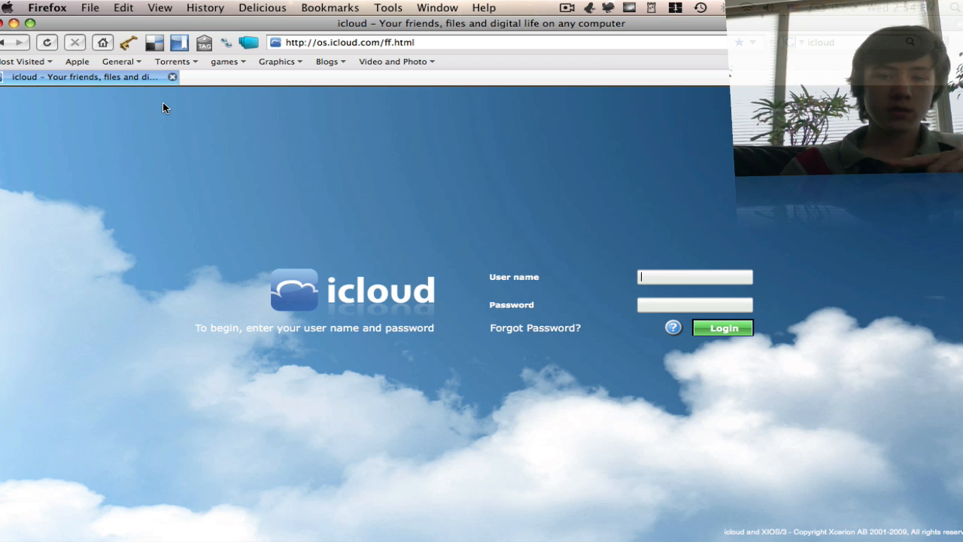
mouse_move(247, 85)
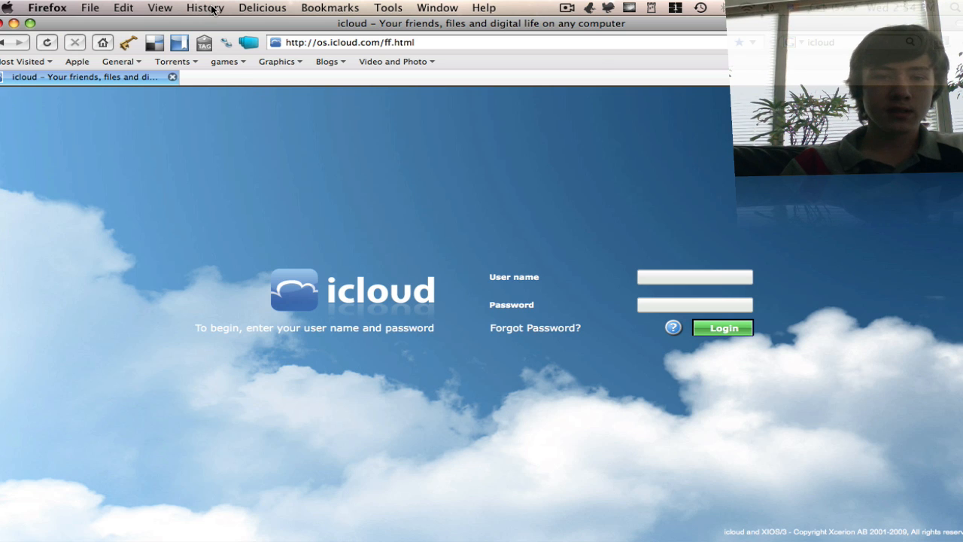
left_click(694, 277)
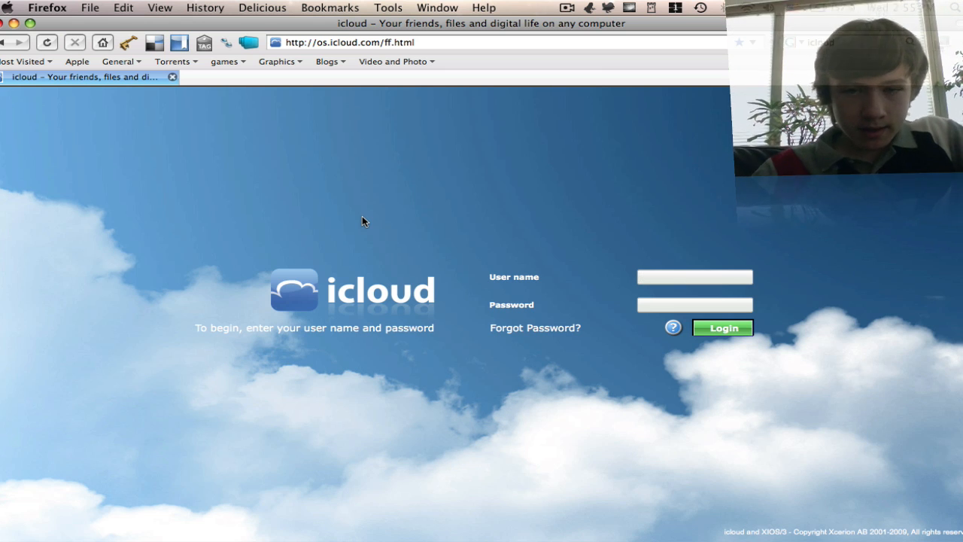
left_click(694, 277)
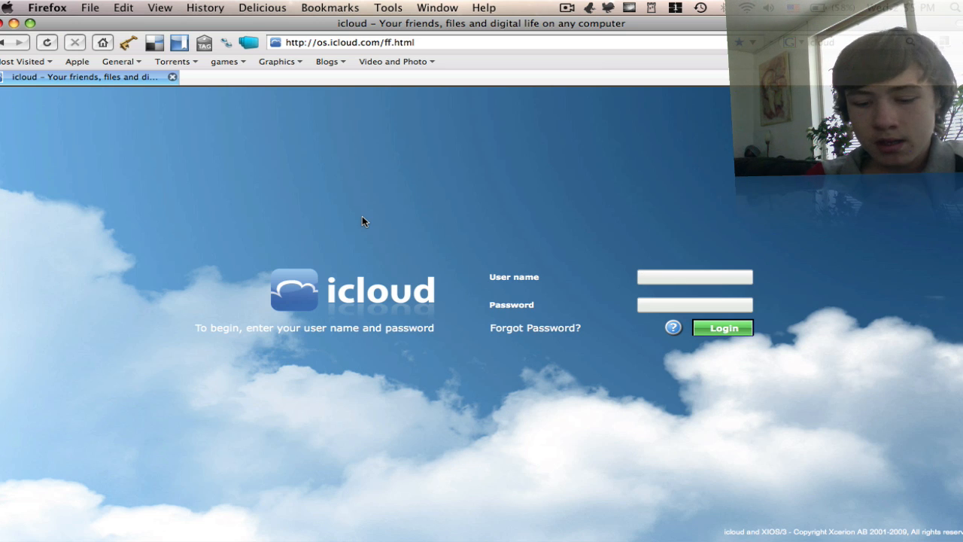
type("M4cb")
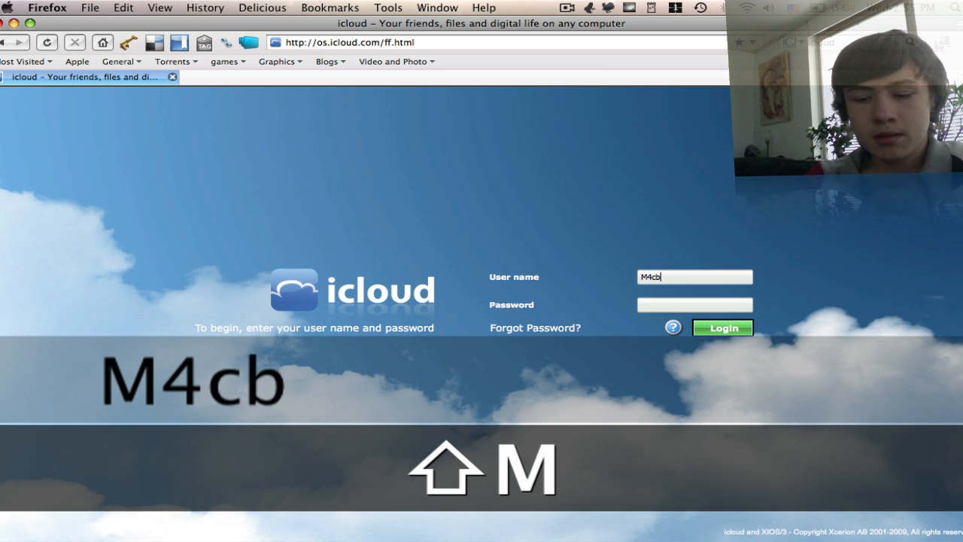
type("ook")
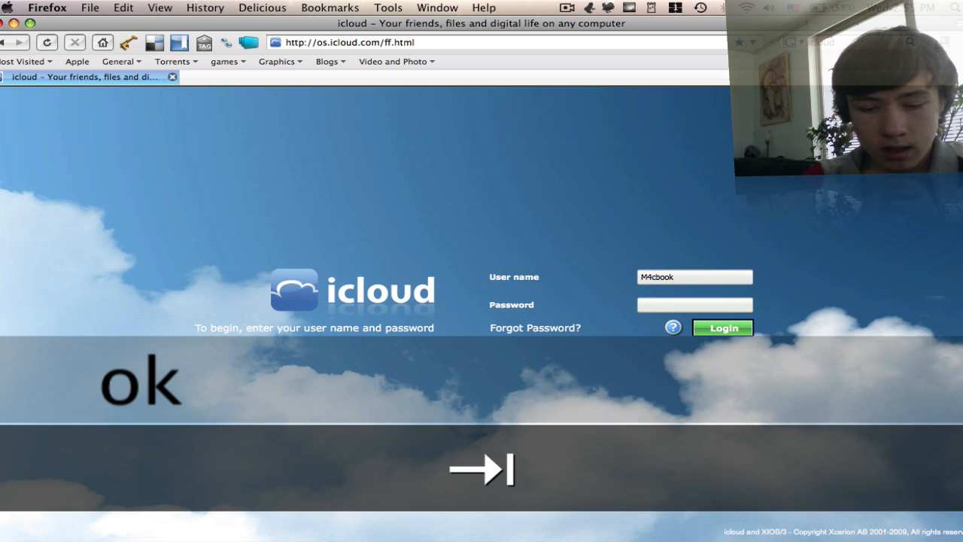
type("•")
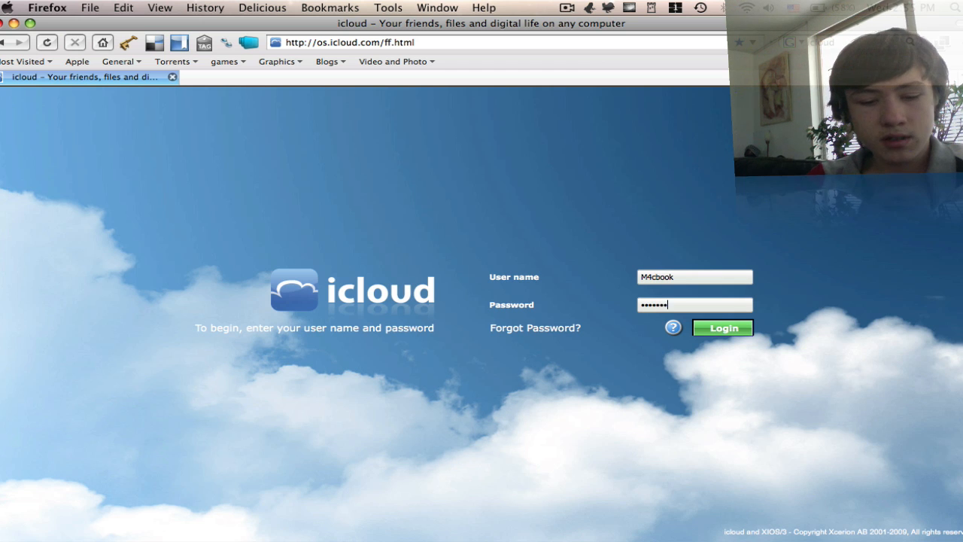
Log in and accept the playDock.xml browser compatibility warning with Yes
left_click(723, 328)
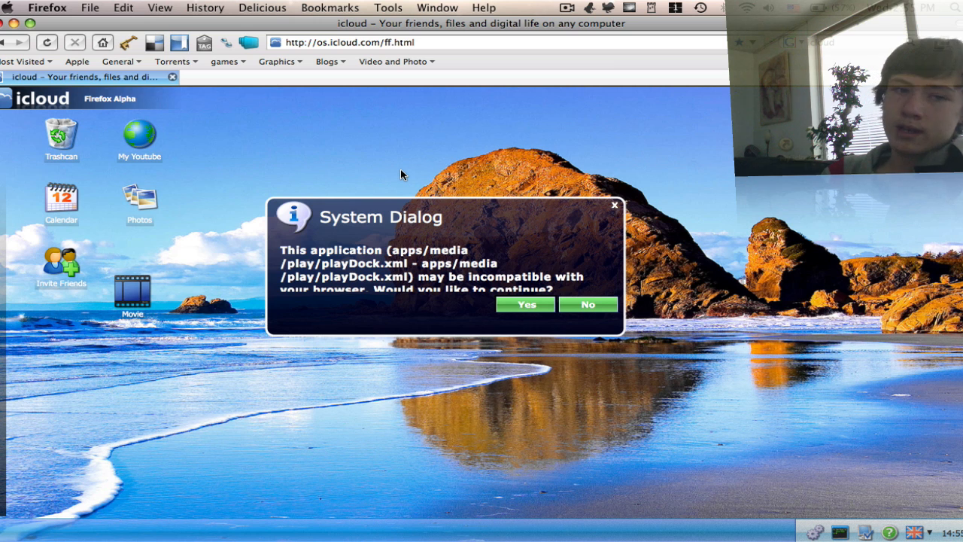
left_click(524, 304)
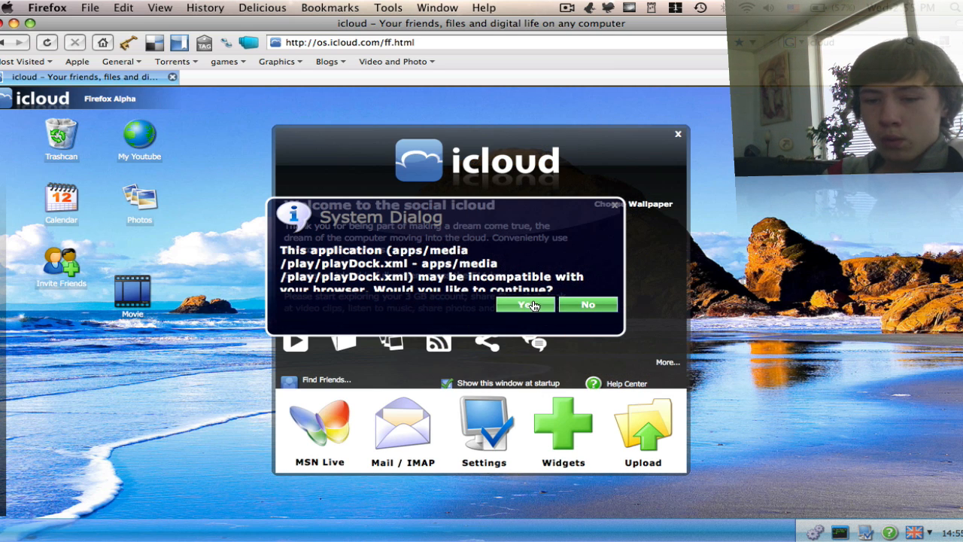
left_click(525, 304)
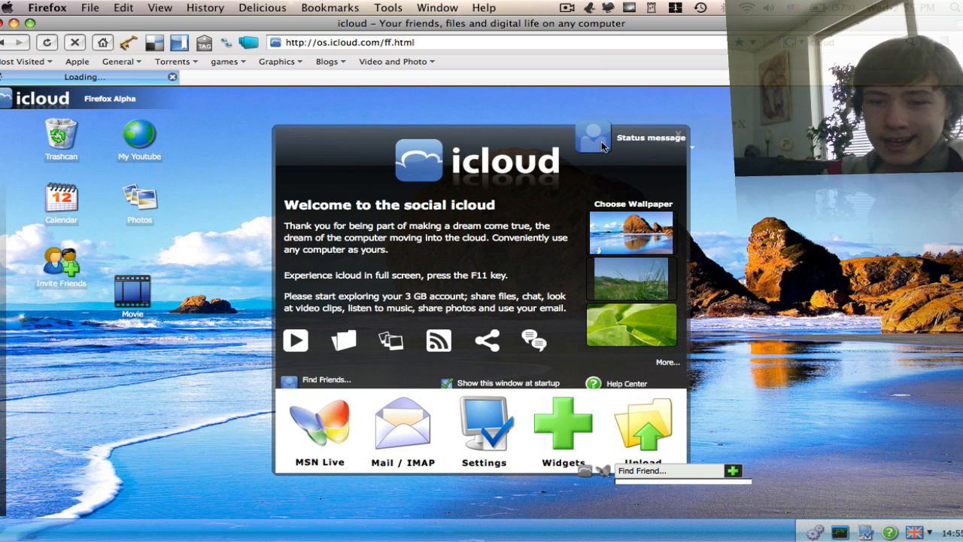
Open the two chat panels from the Status message area beside the welcome window
left_click(593, 137)
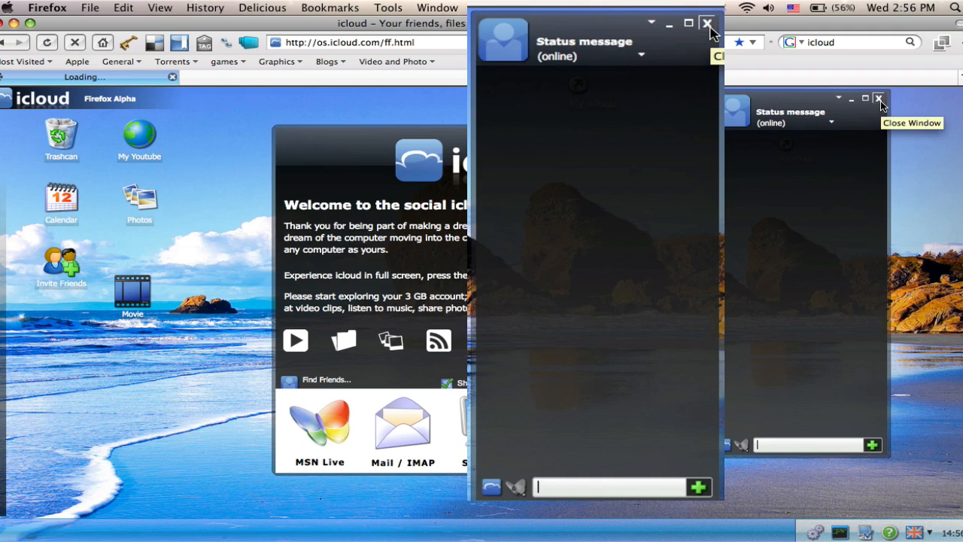
Close the chat status panels with their X buttons
left_click(707, 24)
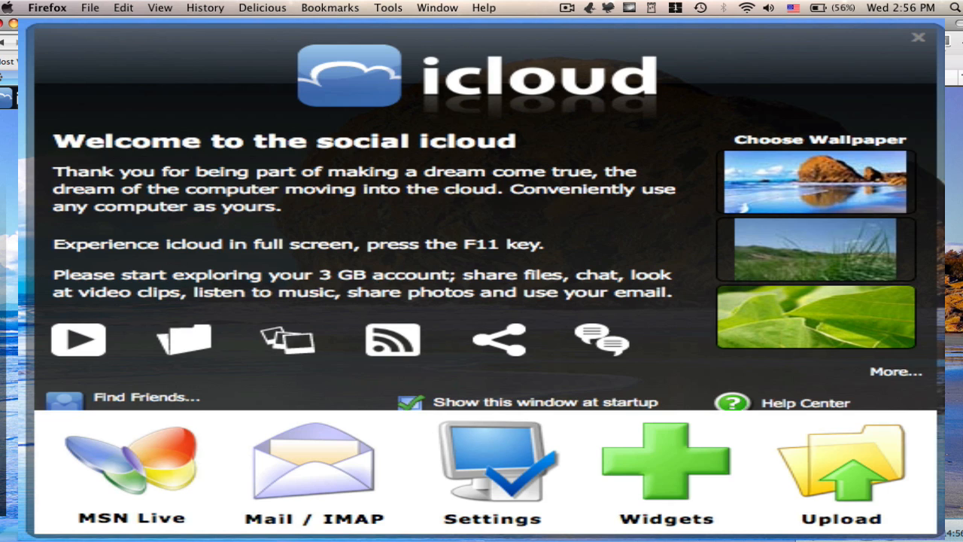
mouse_move(778, 304)
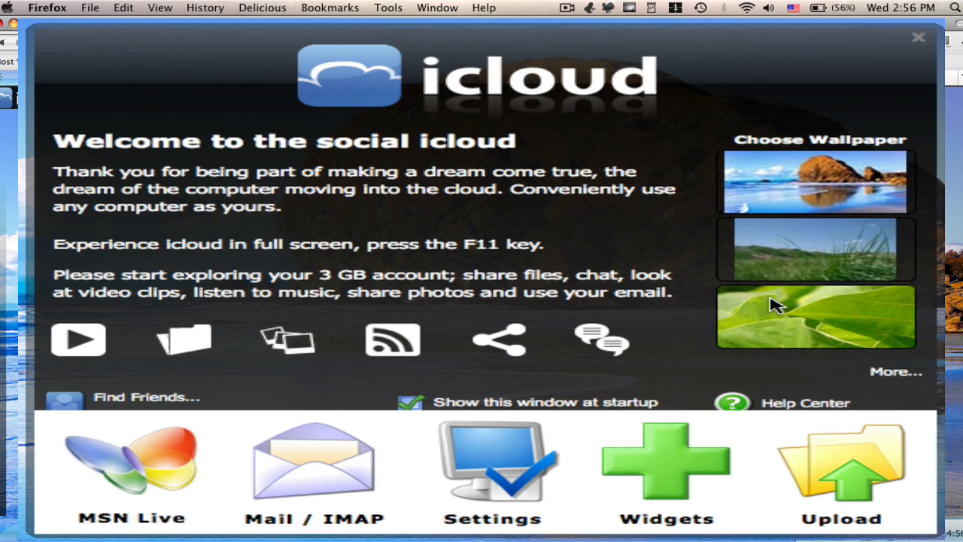
mouse_move(186, 358)
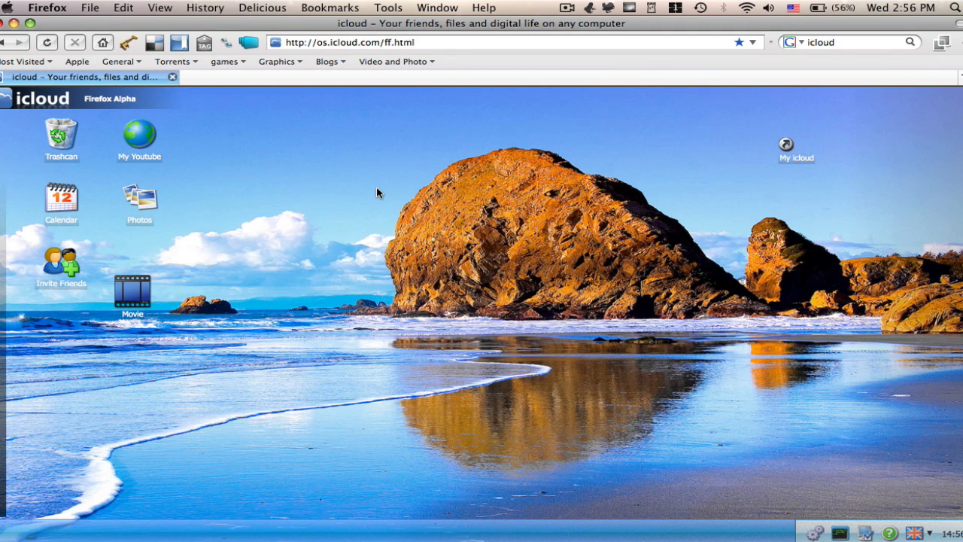
mouse_move(143, 137)
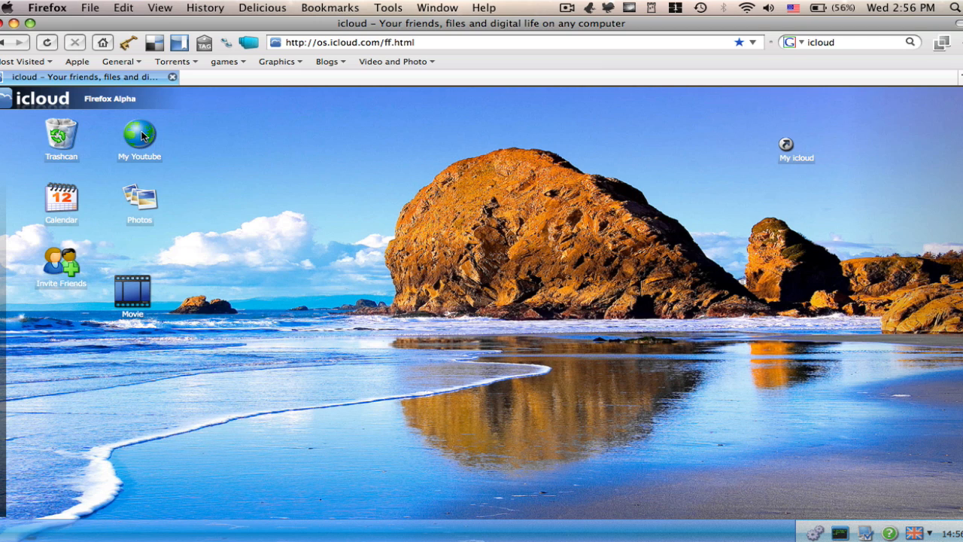
mouse_move(93, 219)
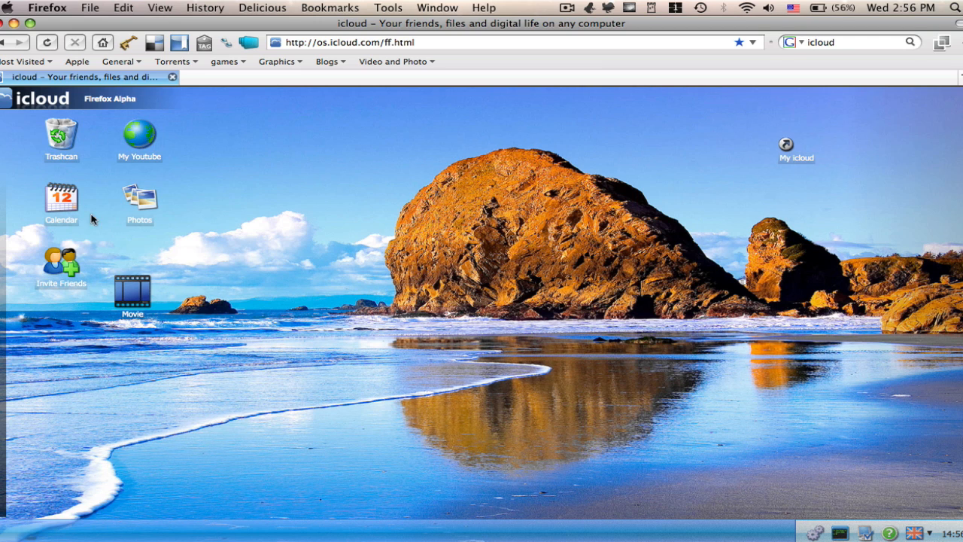
mouse_move(126, 149)
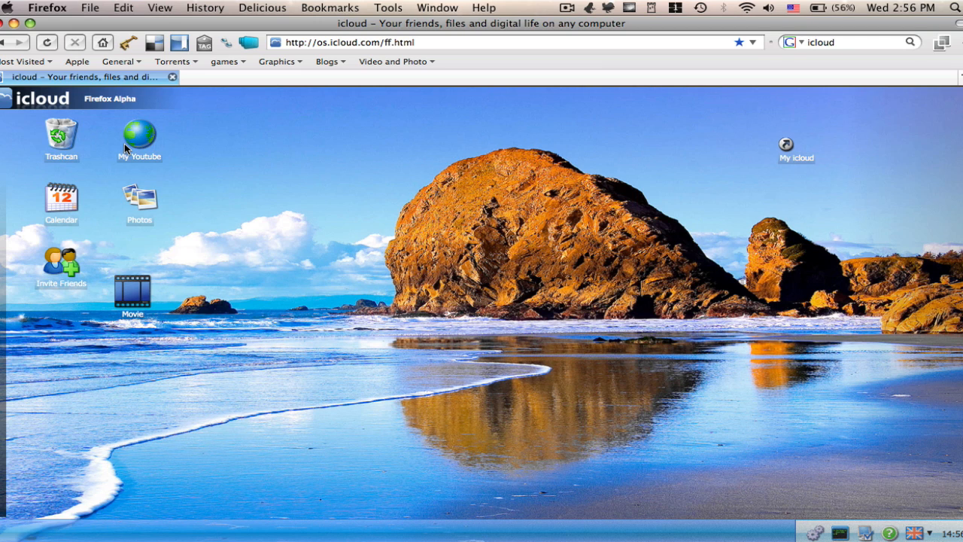
mouse_move(4, 218)
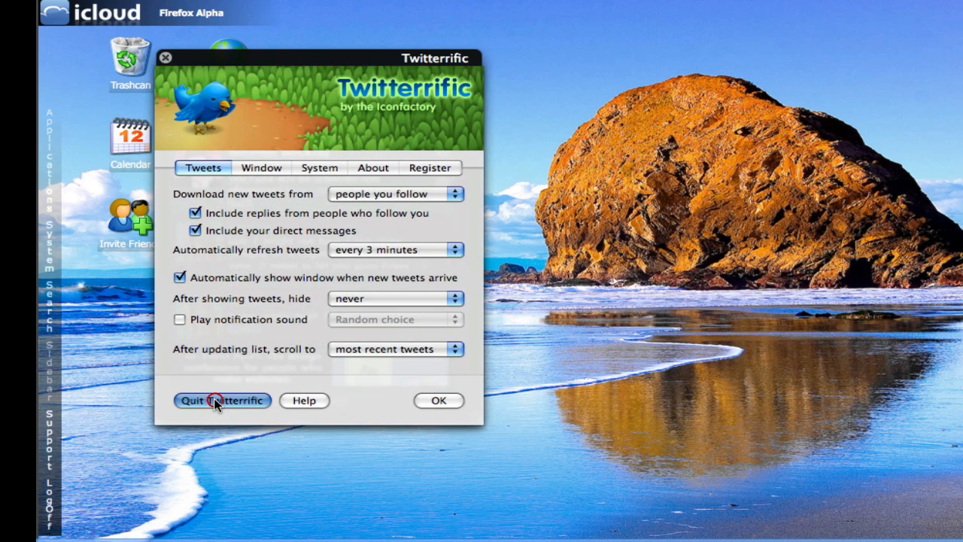
Quit Twitterrific from its preferences window
left_click(222, 400)
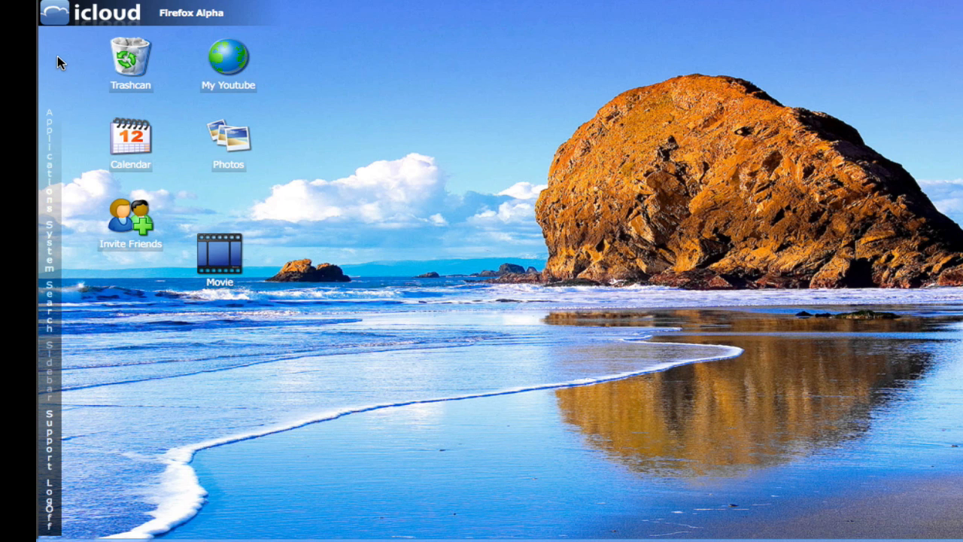
mouse_move(50, 228)
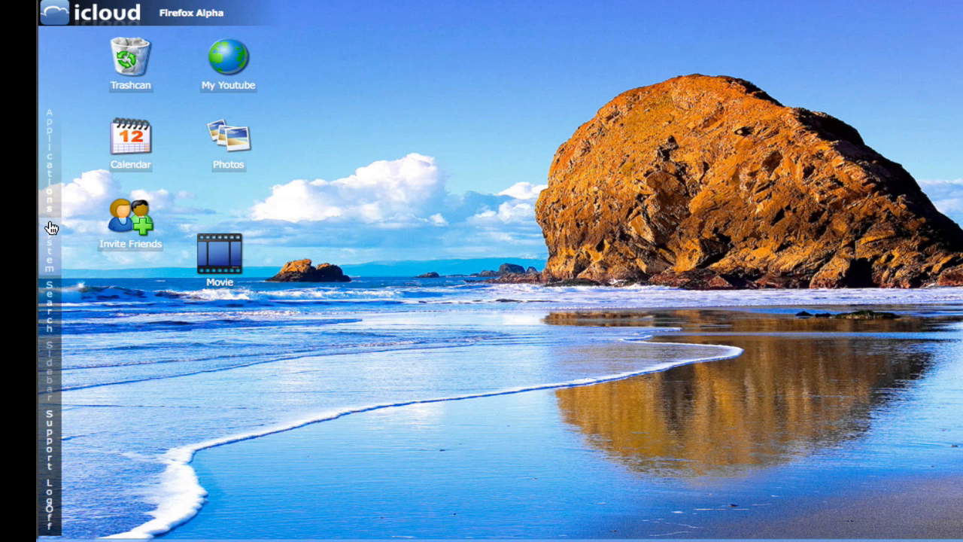
mouse_move(45, 374)
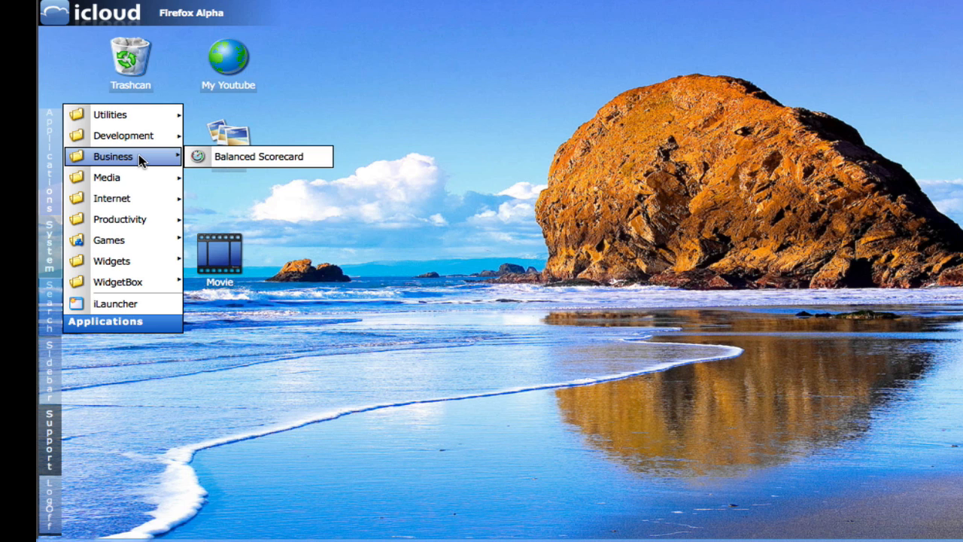
mouse_move(121, 198)
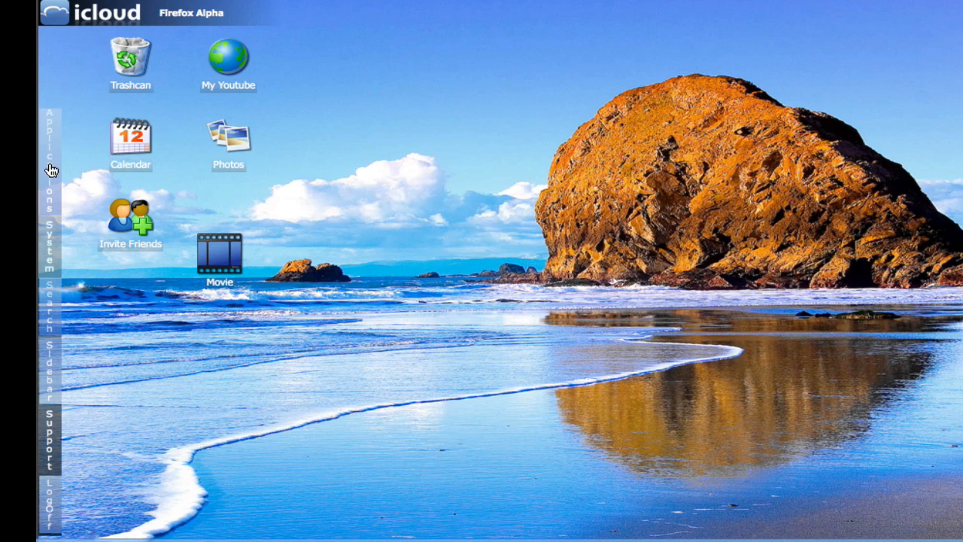
Open My icloud and reload the Cloud Drive (xios:) root to list its top-level folders
double_click(219, 260)
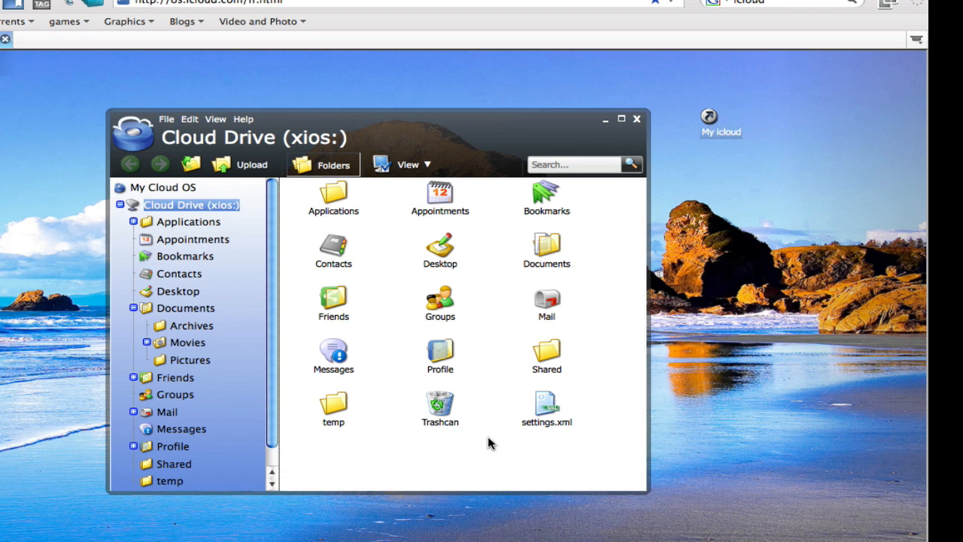
mouse_move(227, 137)
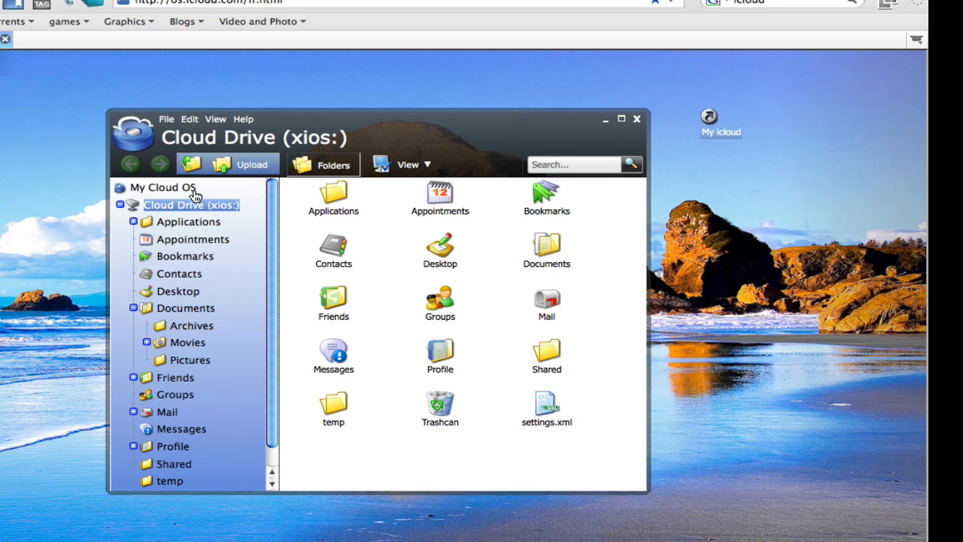
left_click(162, 187)
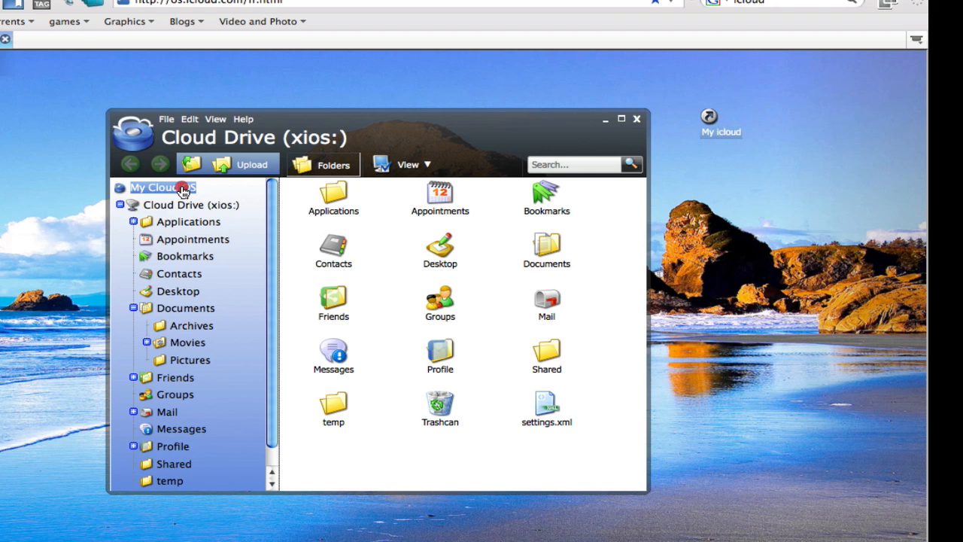
left_click(161, 187)
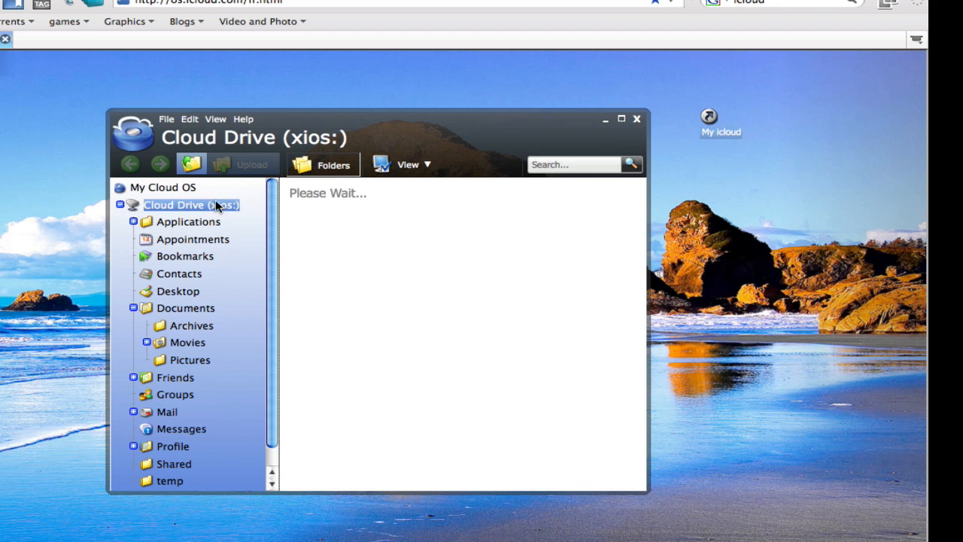
left_click(191, 205)
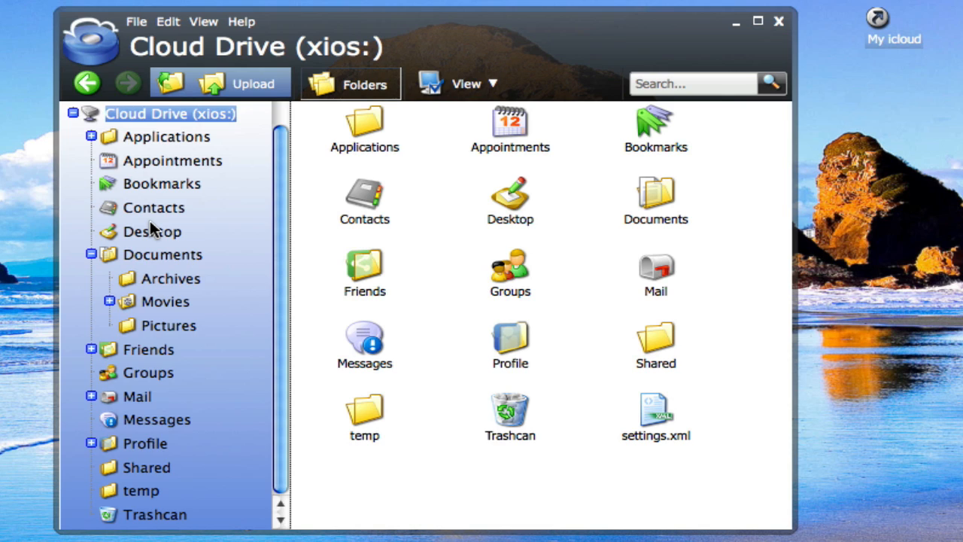
mouse_move(154, 264)
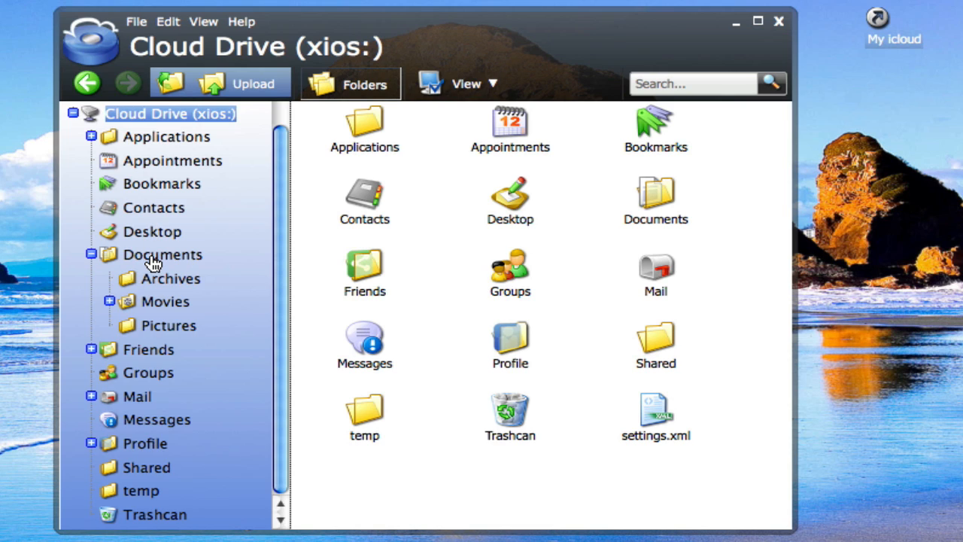
mouse_move(154, 301)
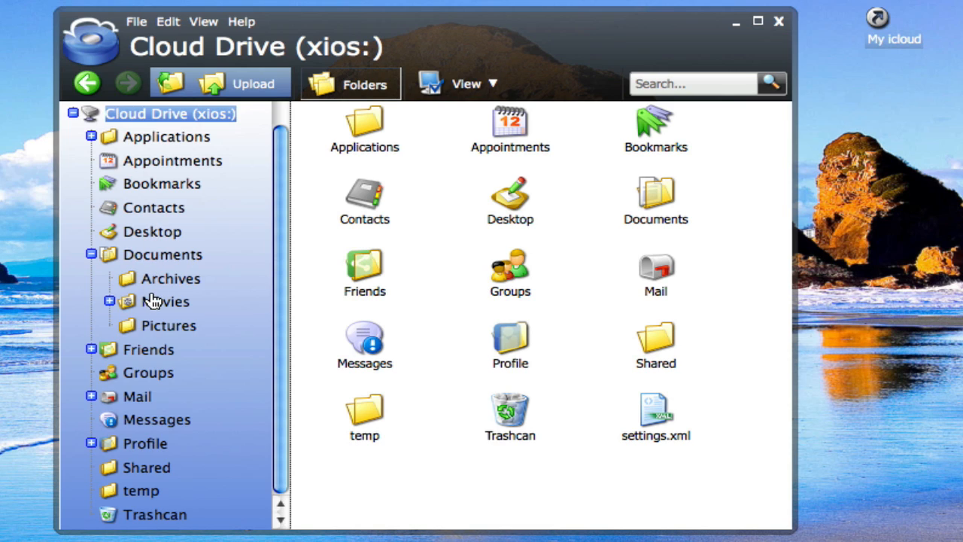
Upload porfile pic.jpg from the Me folder into Documents > Pictures and select it
left_click(168, 325)
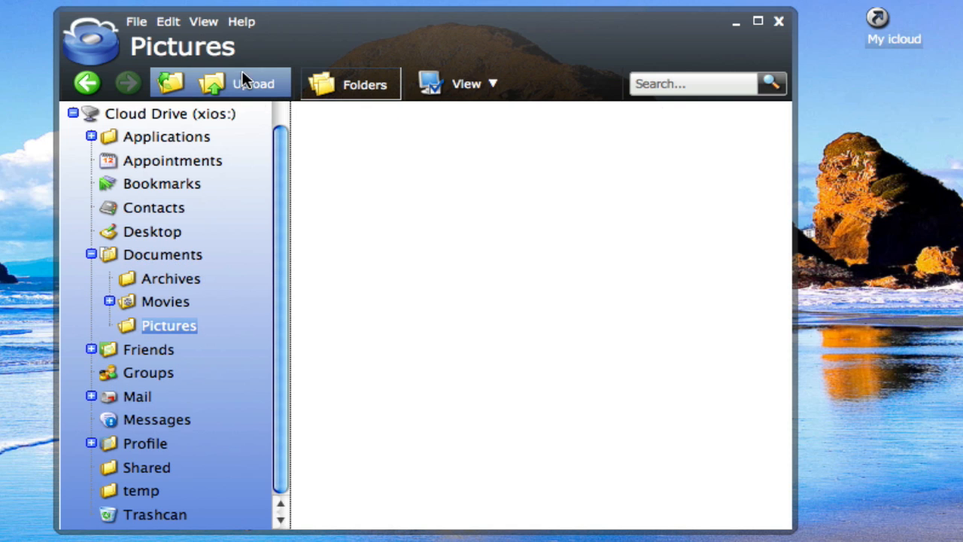
mouse_move(252, 83)
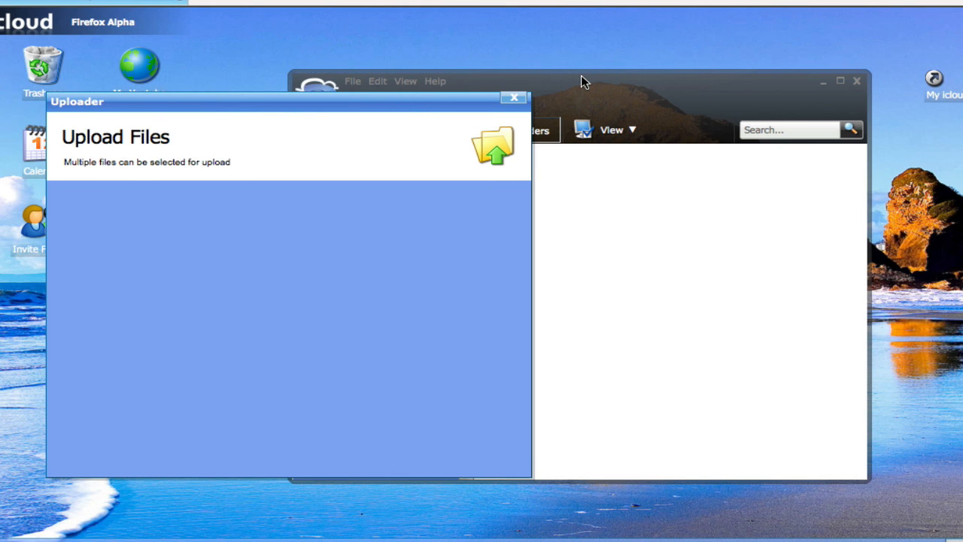
left_click_drag(286, 101, 467, 82)
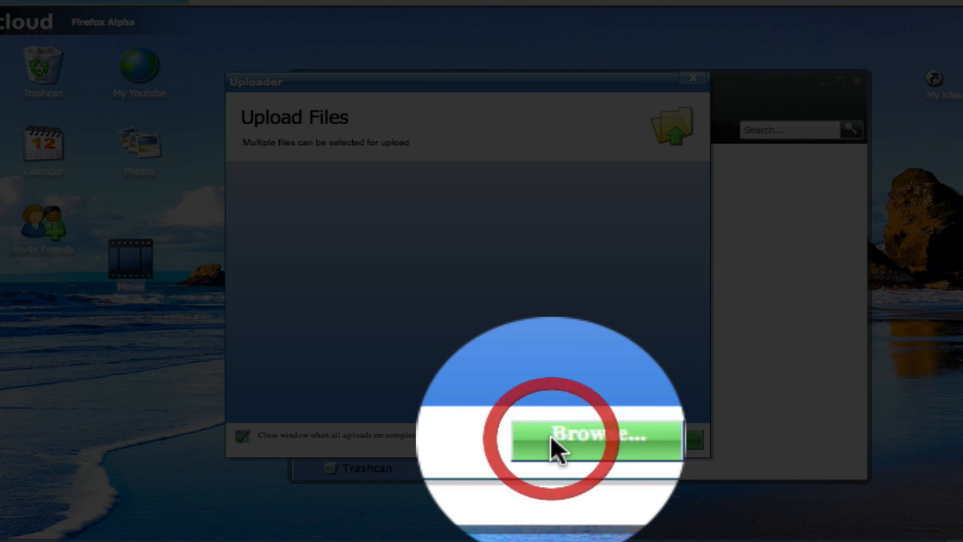
left_click(574, 438)
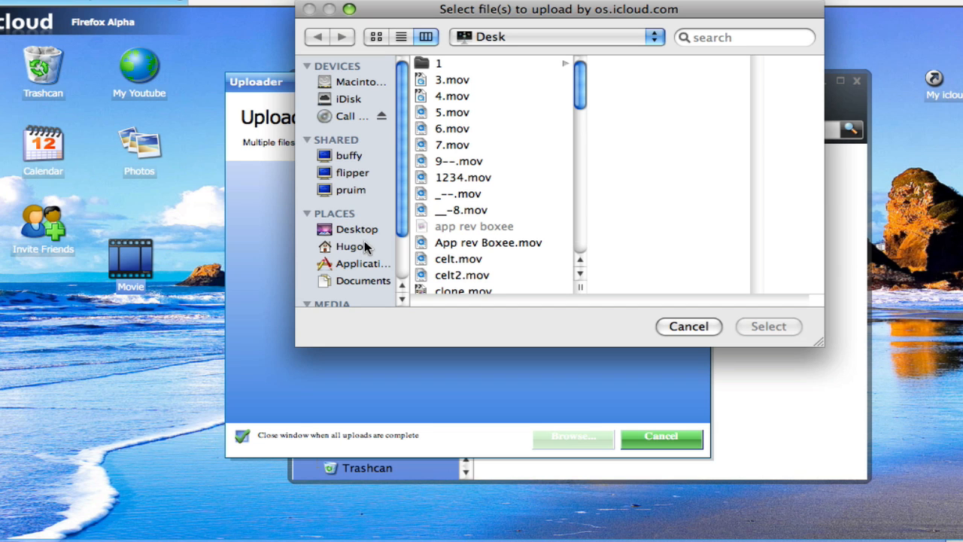
left_click(456, 258)
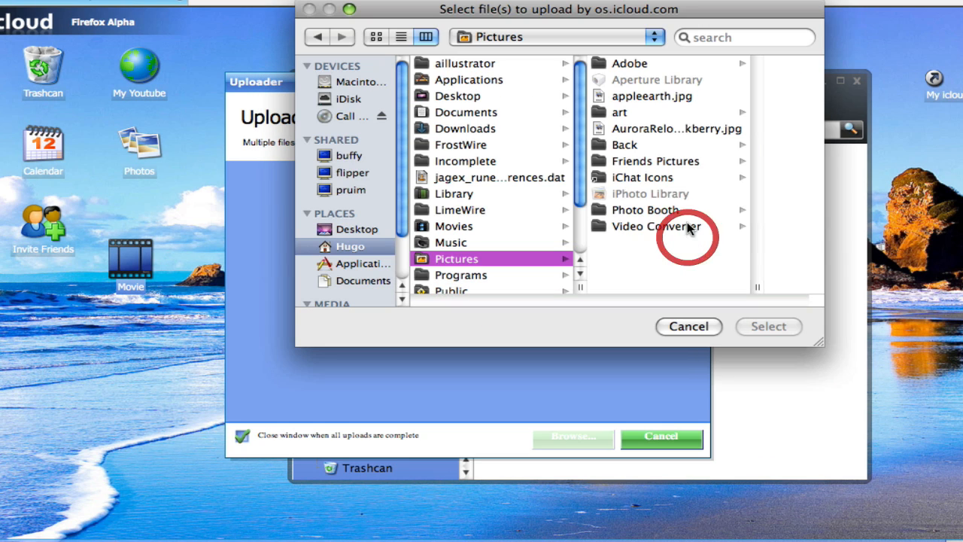
left_click(630, 63)
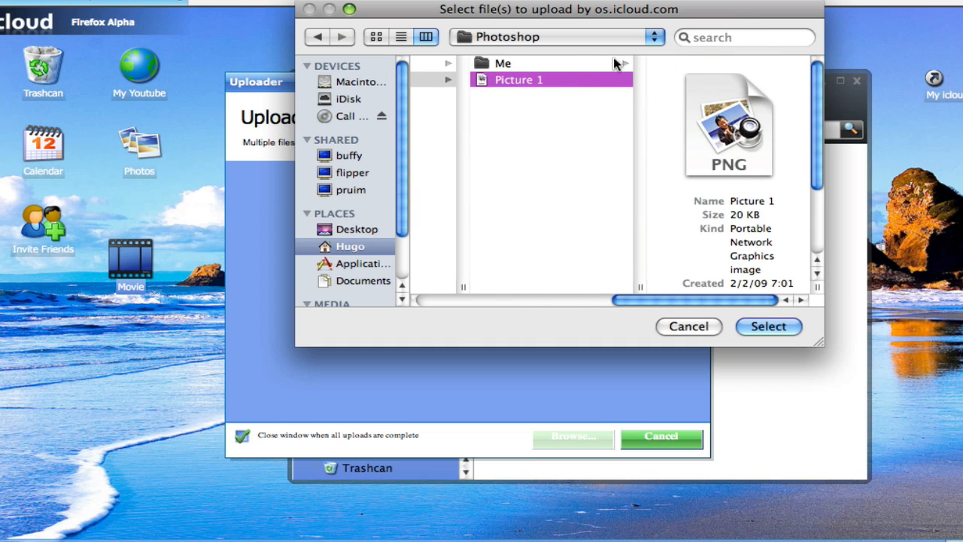
left_click(503, 63)
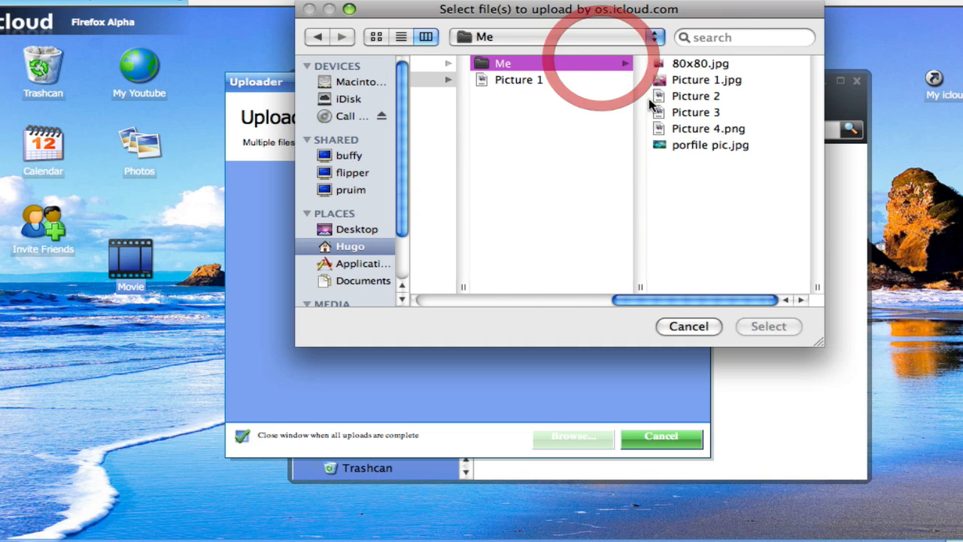
left_click(688, 325)
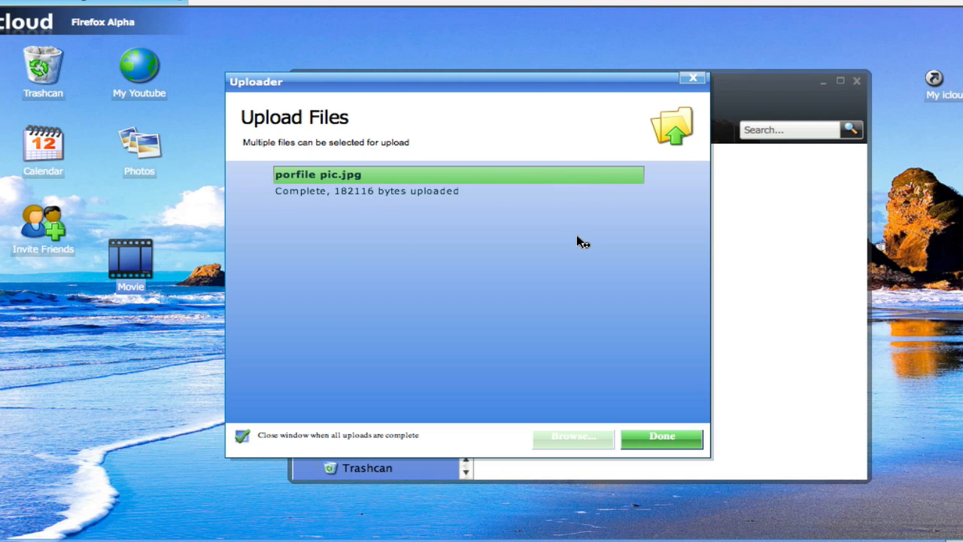
left_click(661, 436)
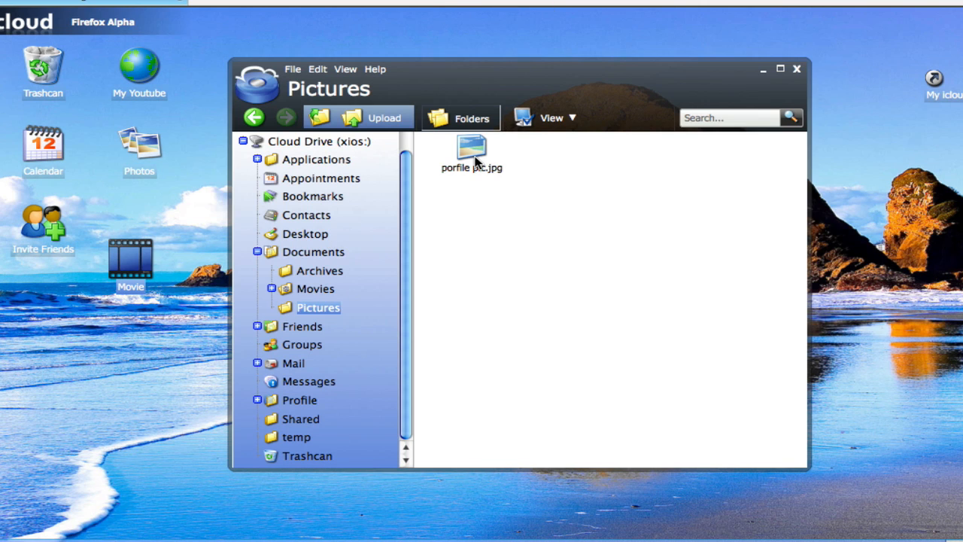
left_click(472, 151)
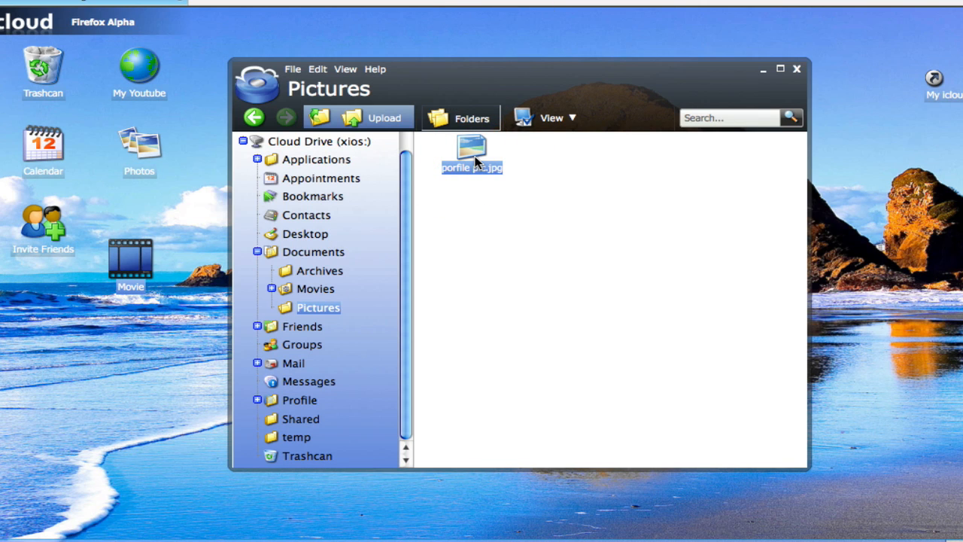
Open porfile pic.jpg from the Pictures folder in Photo Viewer
left_click(472, 167)
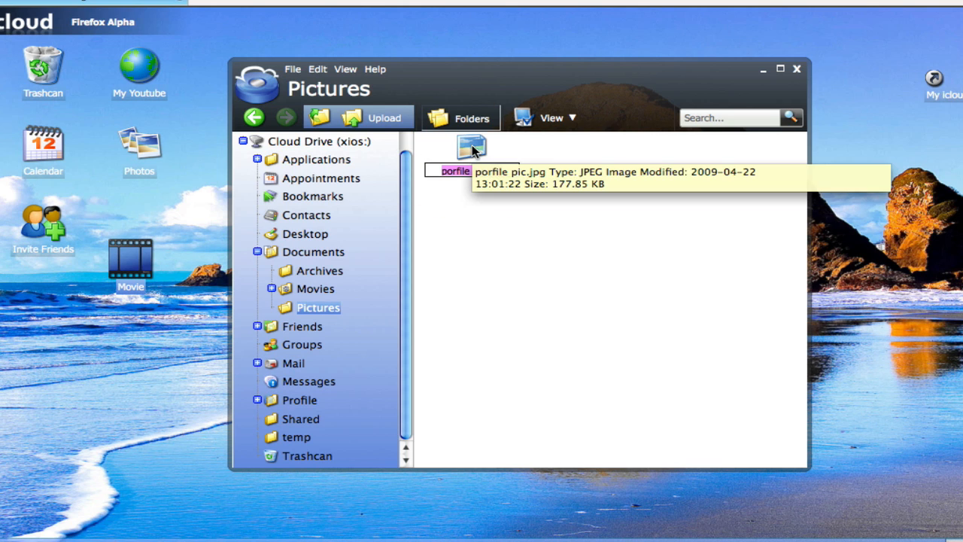
double_click(472, 150)
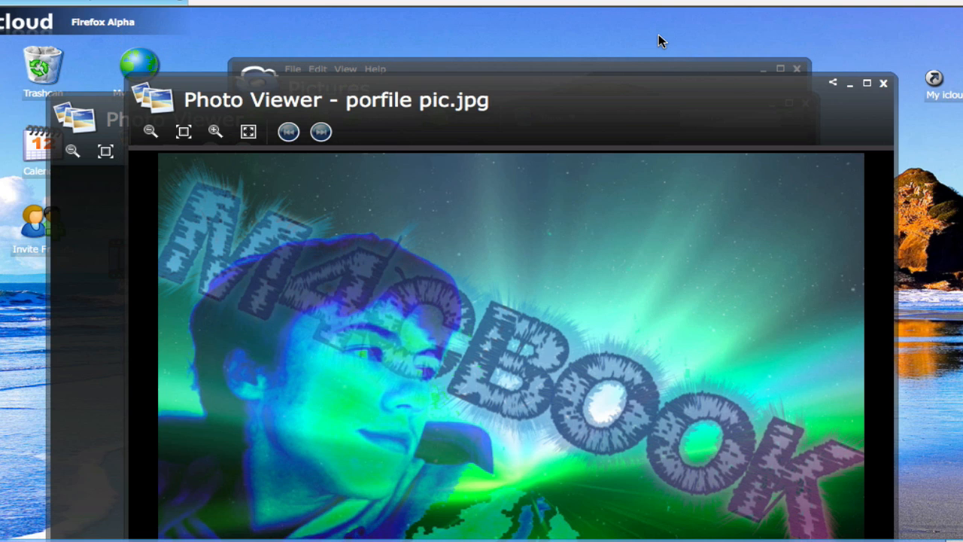
mouse_move(953, 145)
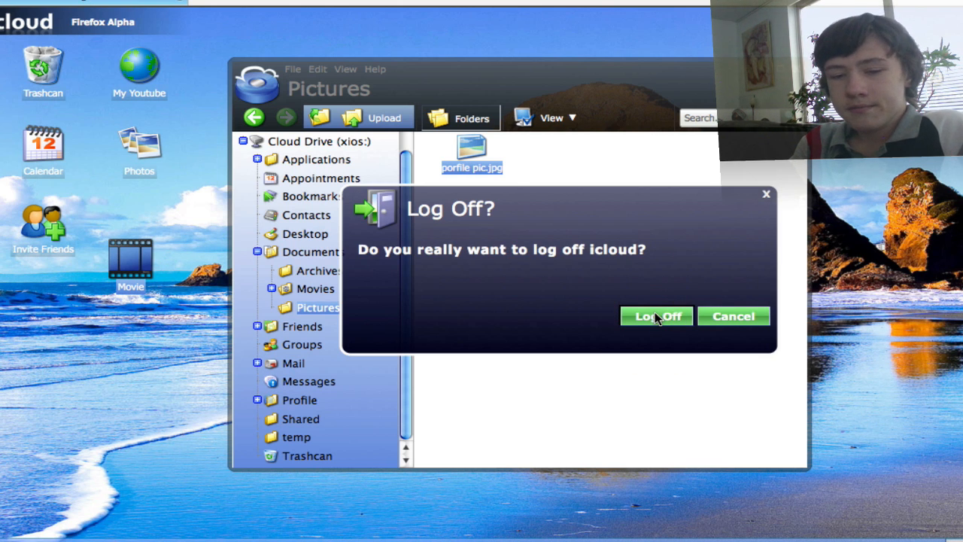
Confirm Log Off in the dialog to return to the icloud sign-in page
left_click(656, 316)
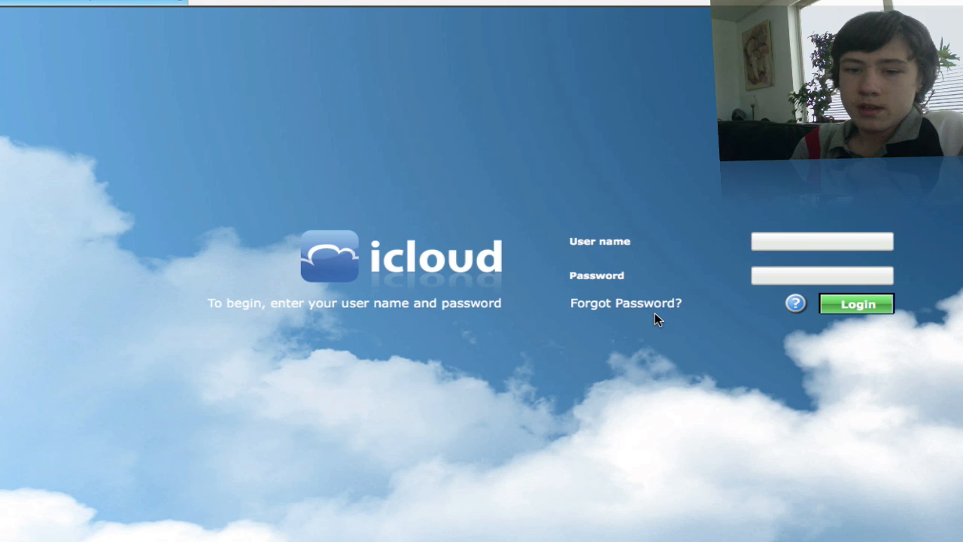
left_click(822, 241)
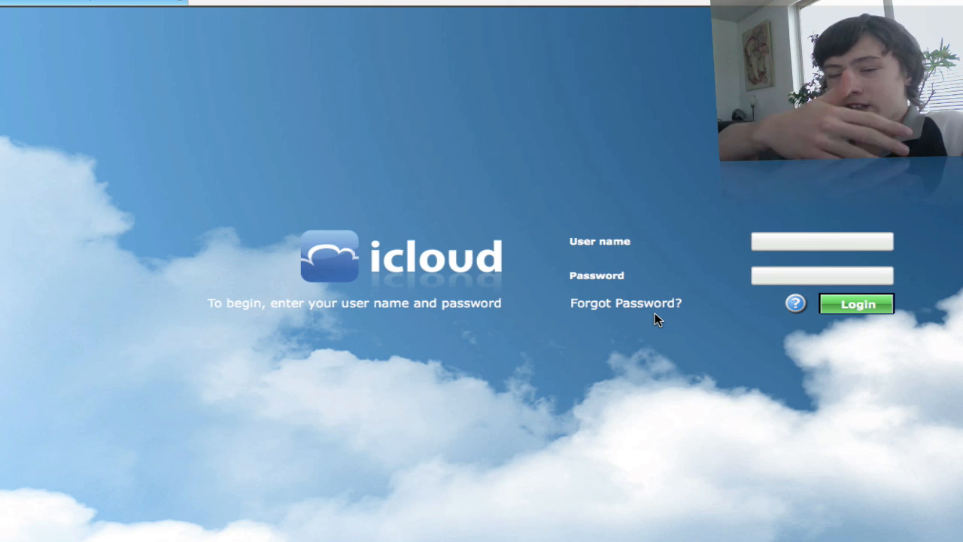
left_click(822, 241)
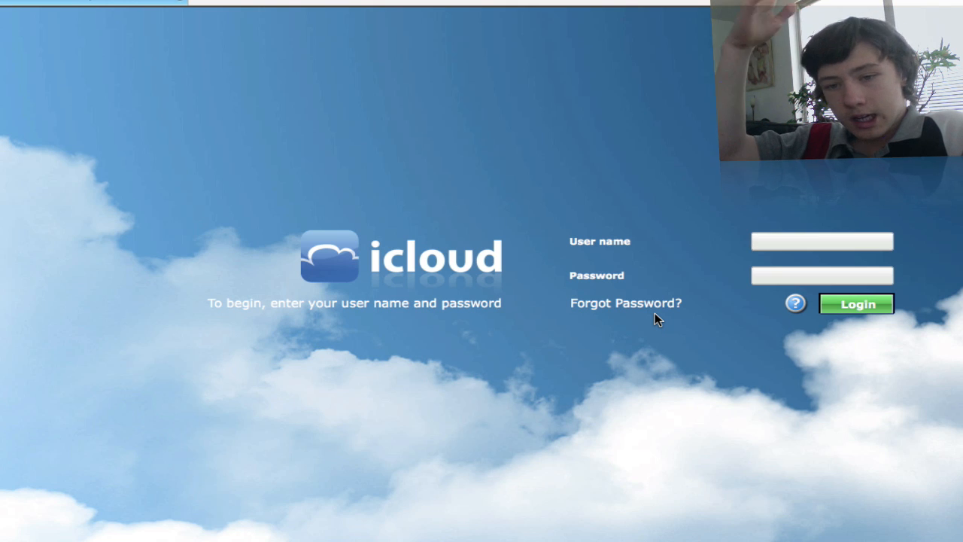
left_click(822, 240)
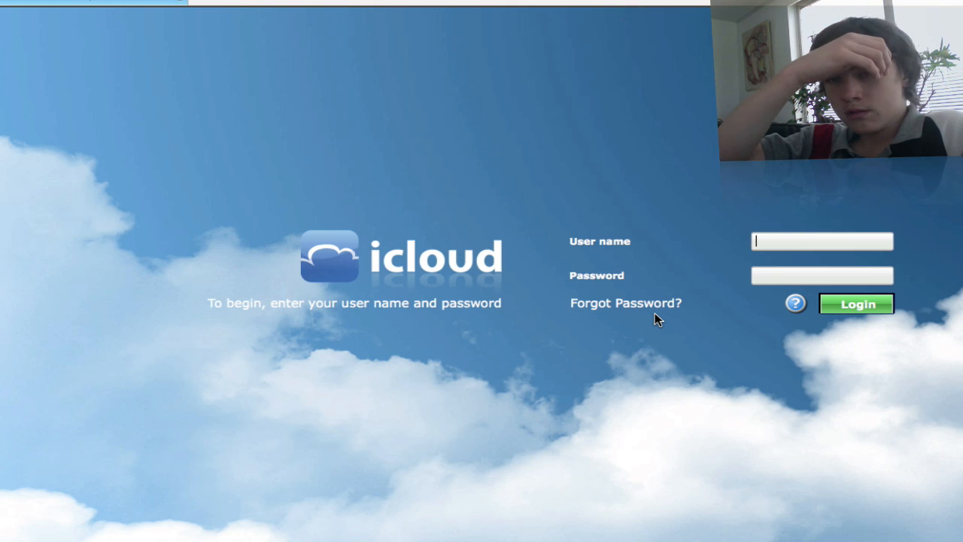